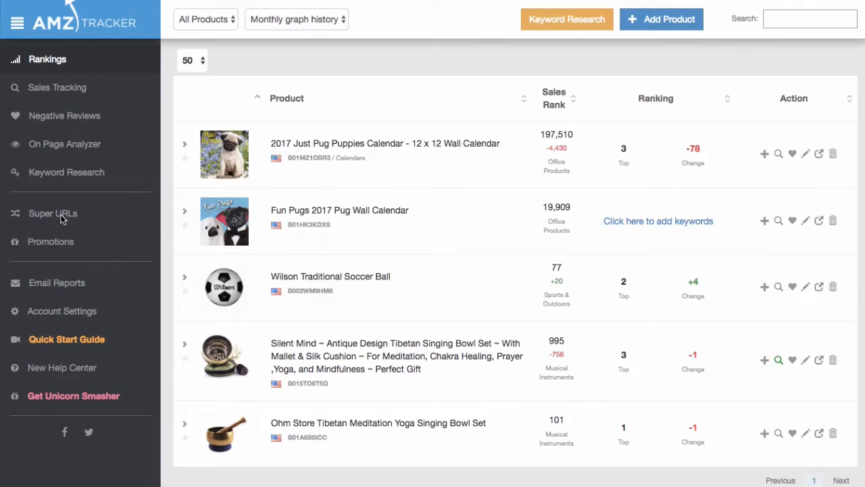
Open the Super URLs page from the left sidebar
{"action": "left_click", "coordinate": [52, 213]}
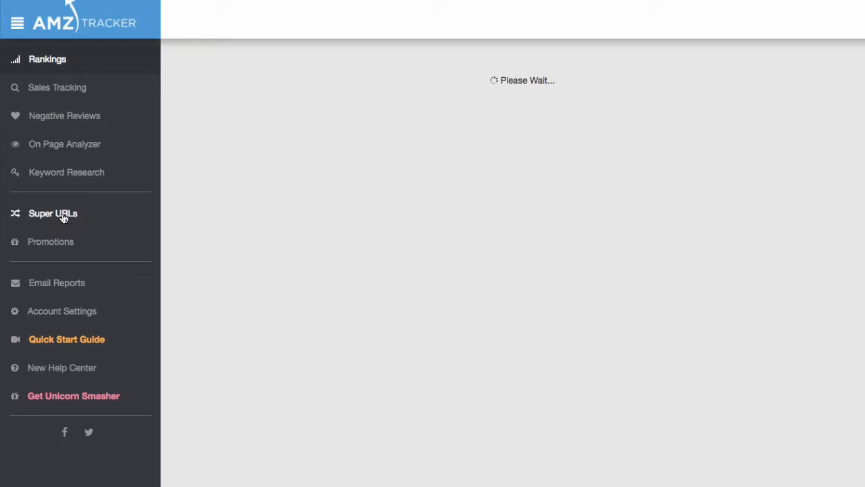
{"action": "left_click", "coordinate": [53, 213]}
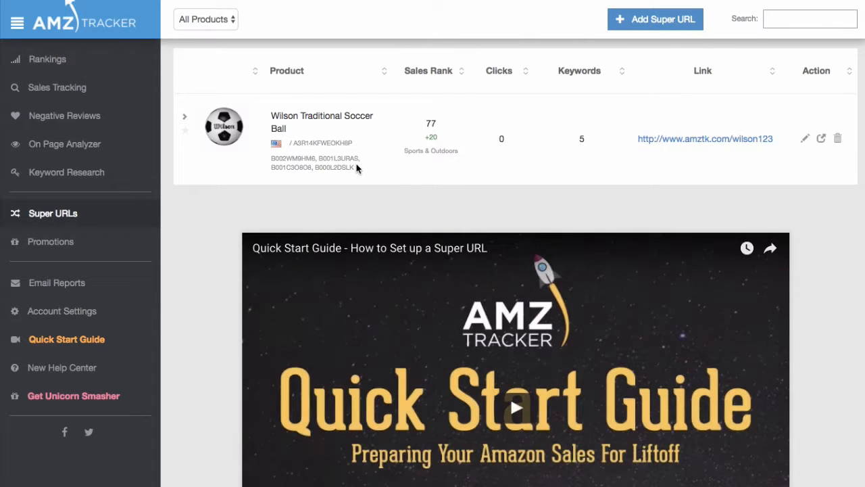
Expand the Wilson Traditional Soccer Ball row and select the 'wilson ball' weight field
{"action": "left_click", "coordinate": [184, 116]}
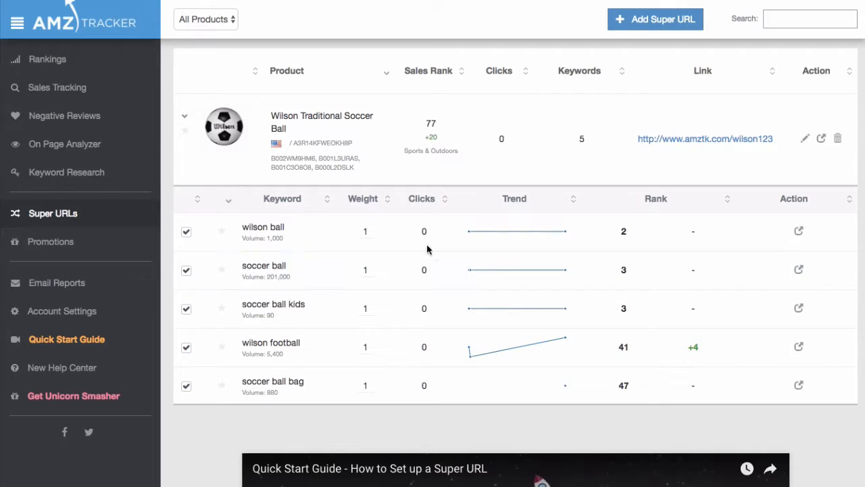
{"action": "left_click", "coordinate": [365, 231]}
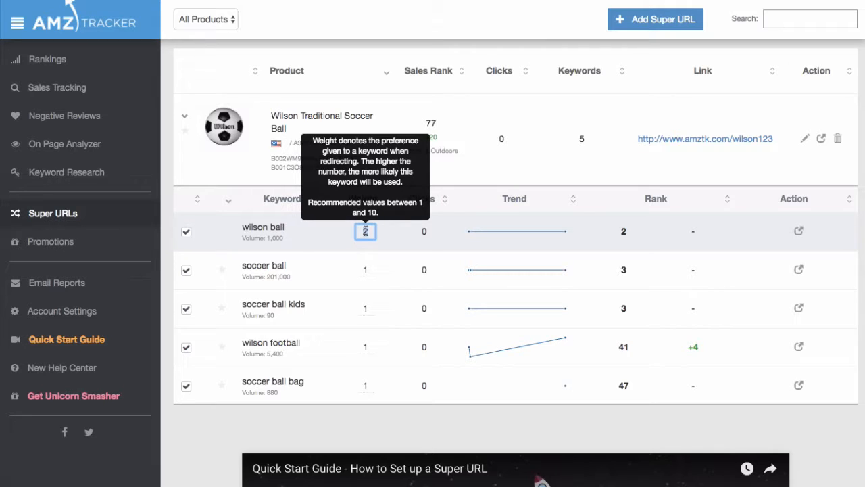
Enter 3 as the weight for the 'wilson ball' keyword
{"action": "type", "text": "3"}
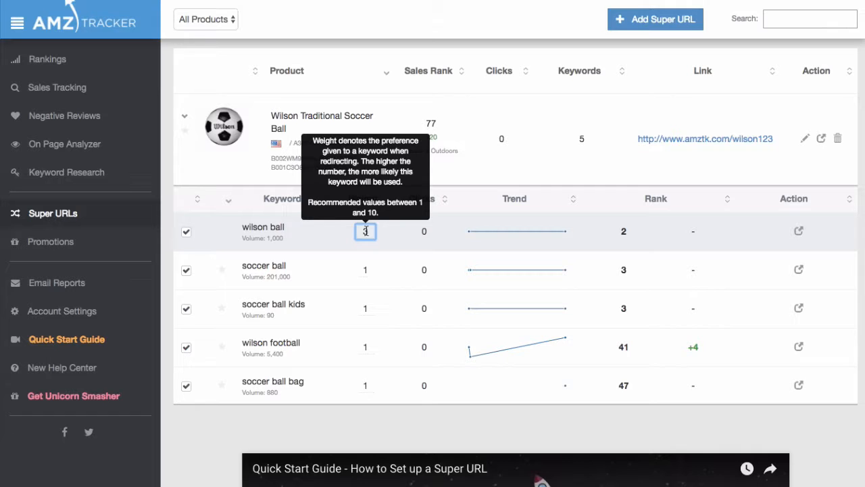
{"action": "mouse_move", "coordinate": [391, 235]}
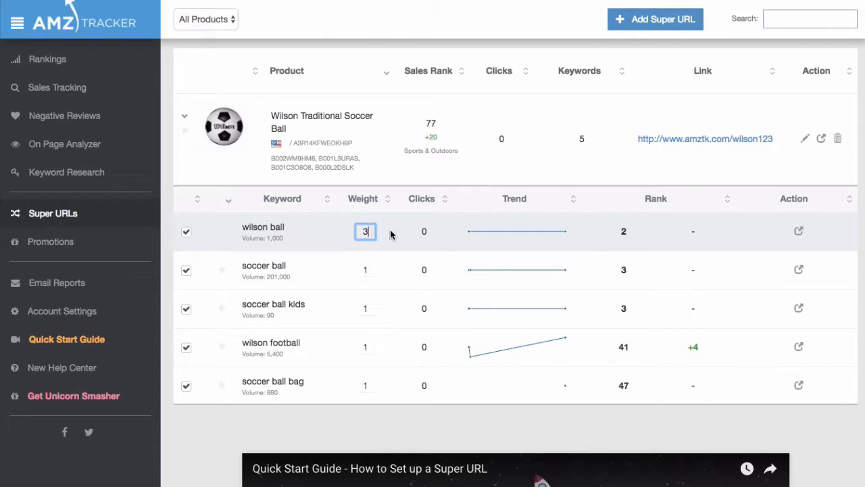
{"action": "mouse_move", "coordinate": [804, 138]}
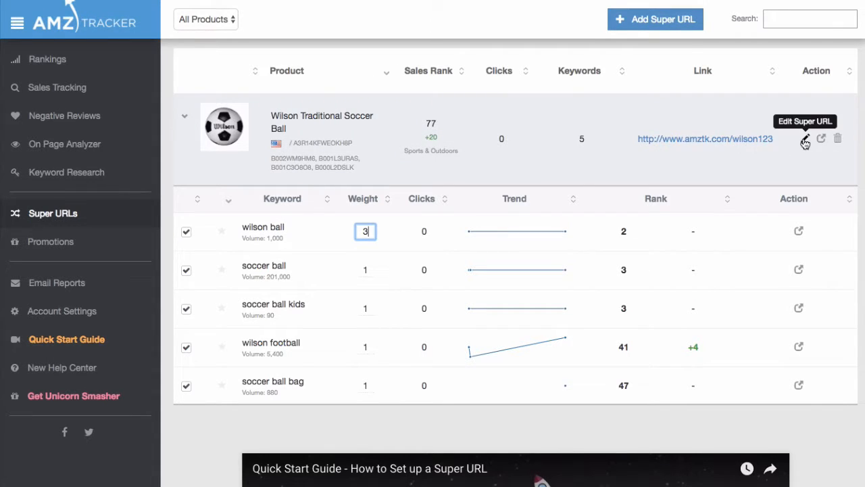
Save the Wilson Traditional Soccer Ball Super URL through its Edit Super URL dialog
{"action": "left_click", "coordinate": [805, 138]}
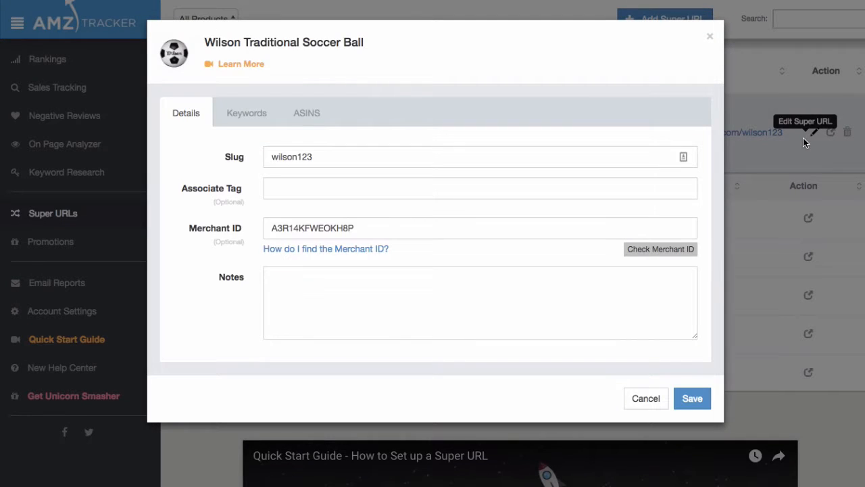
{"action": "mouse_move", "coordinate": [774, 155]}
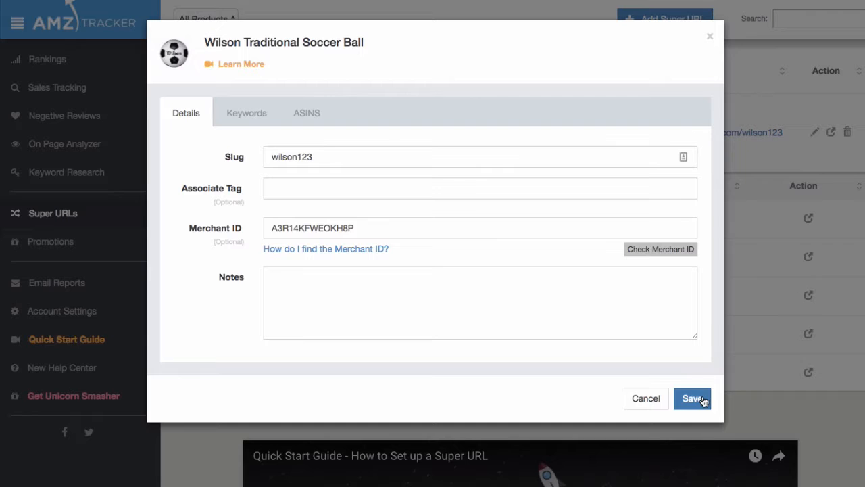
{"action": "left_click", "coordinate": [692, 398]}
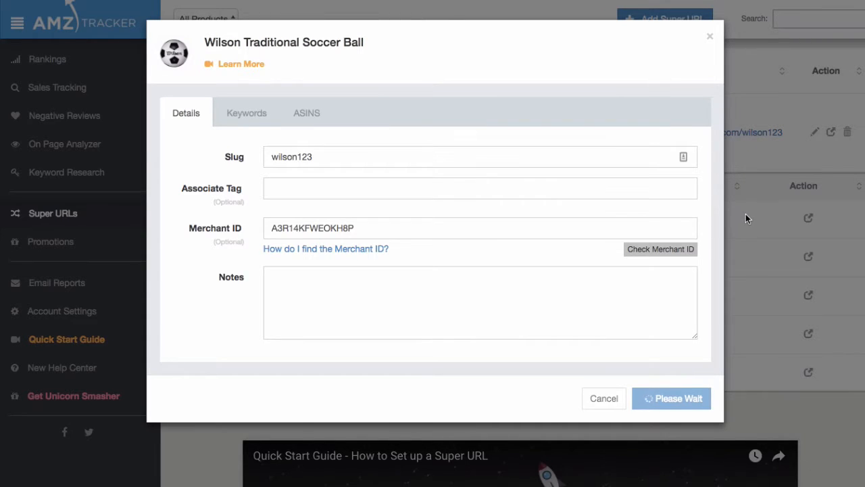
{"action": "left_click", "coordinate": [670, 398]}
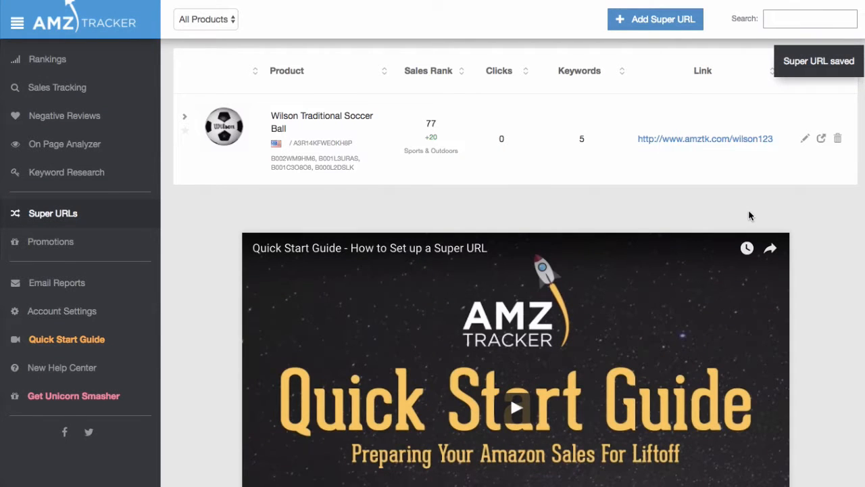